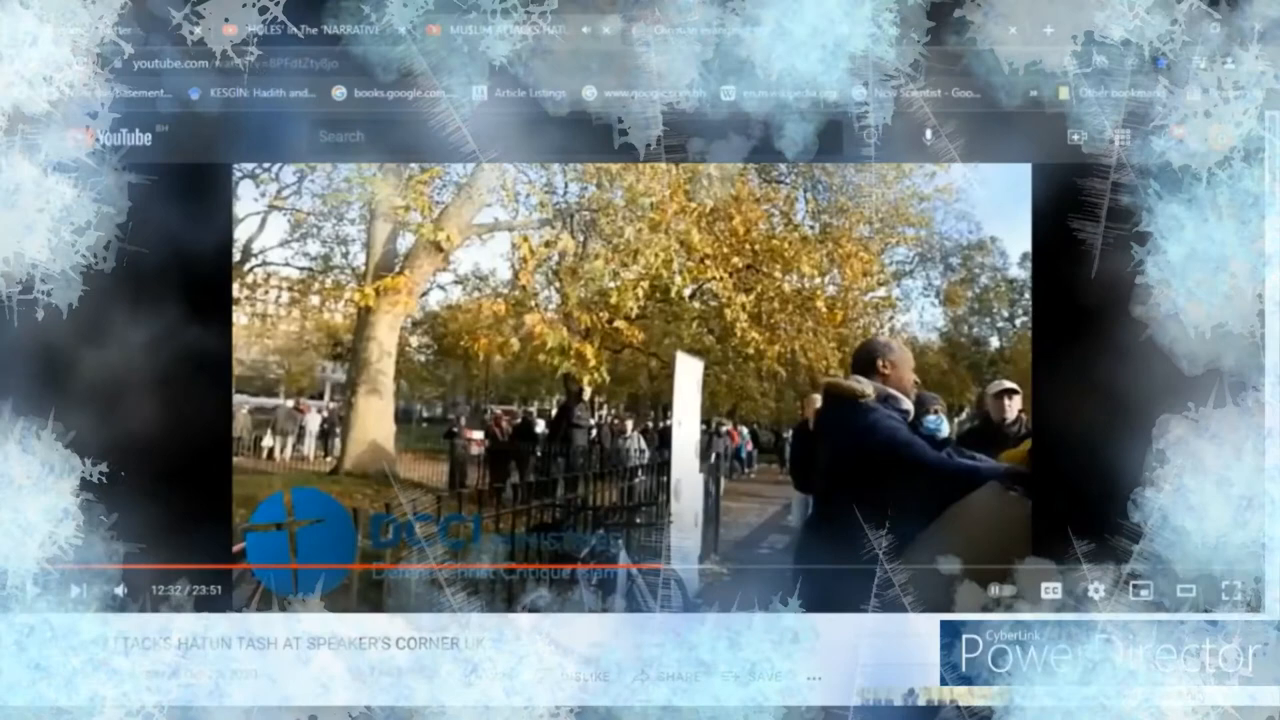
Scroll past the video player to the description and the 678 Comments header.
{"action": "scroll", "scroll_direction": "down", "scroll_amount": 3}
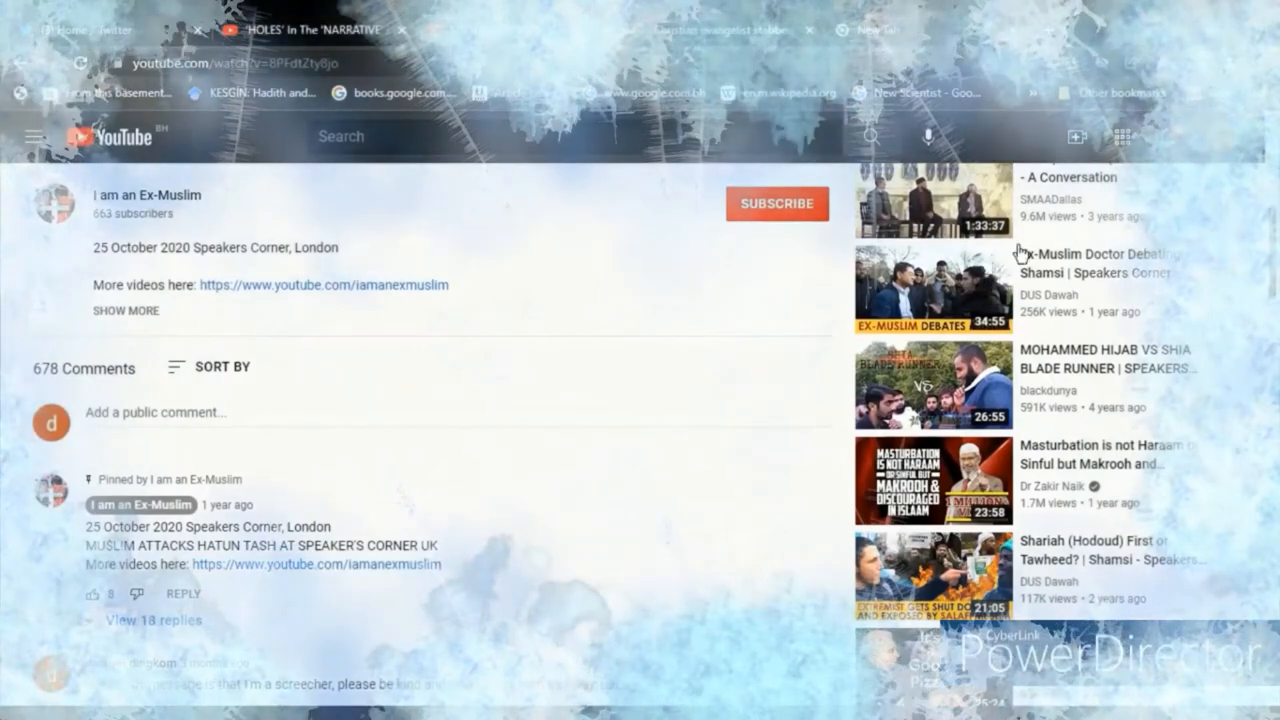
Read down the comments and highlight the one saying she deserves an Oscar.
{"action": "scroll", "scroll_direction": "down", "scroll_amount": 3}
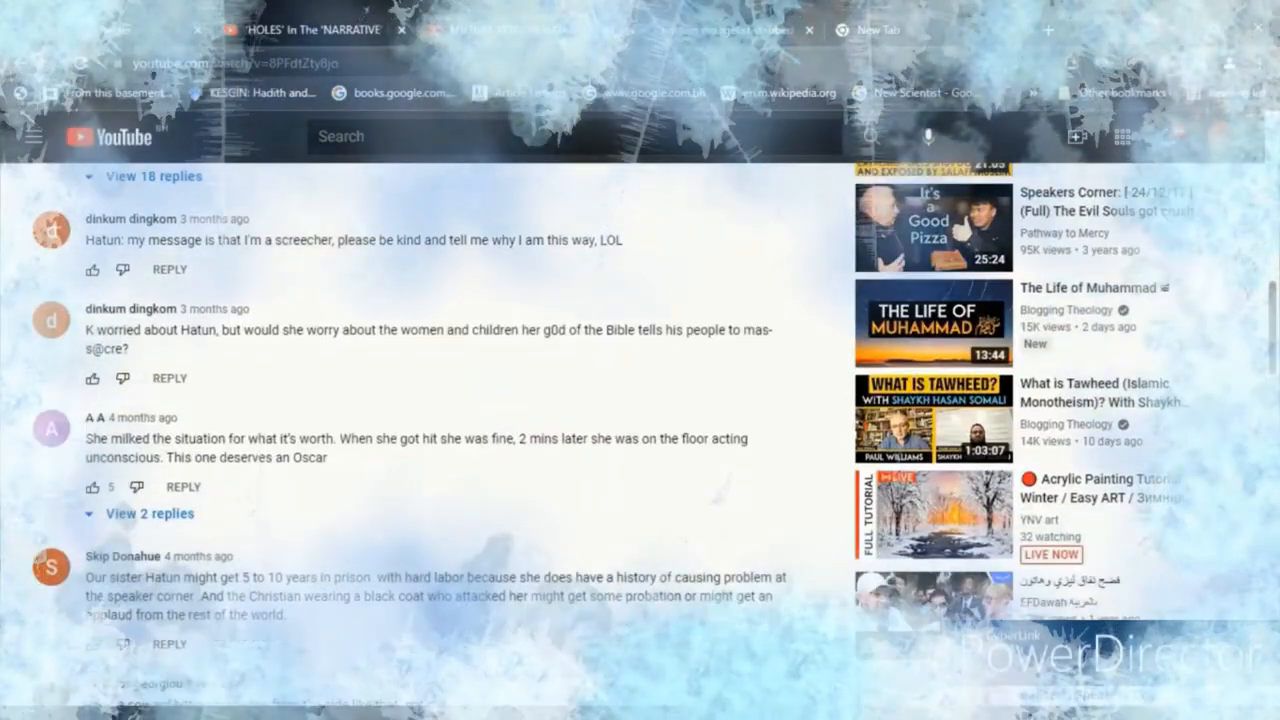
{"action": "scroll", "scroll_direction": "down", "scroll_amount": 3}
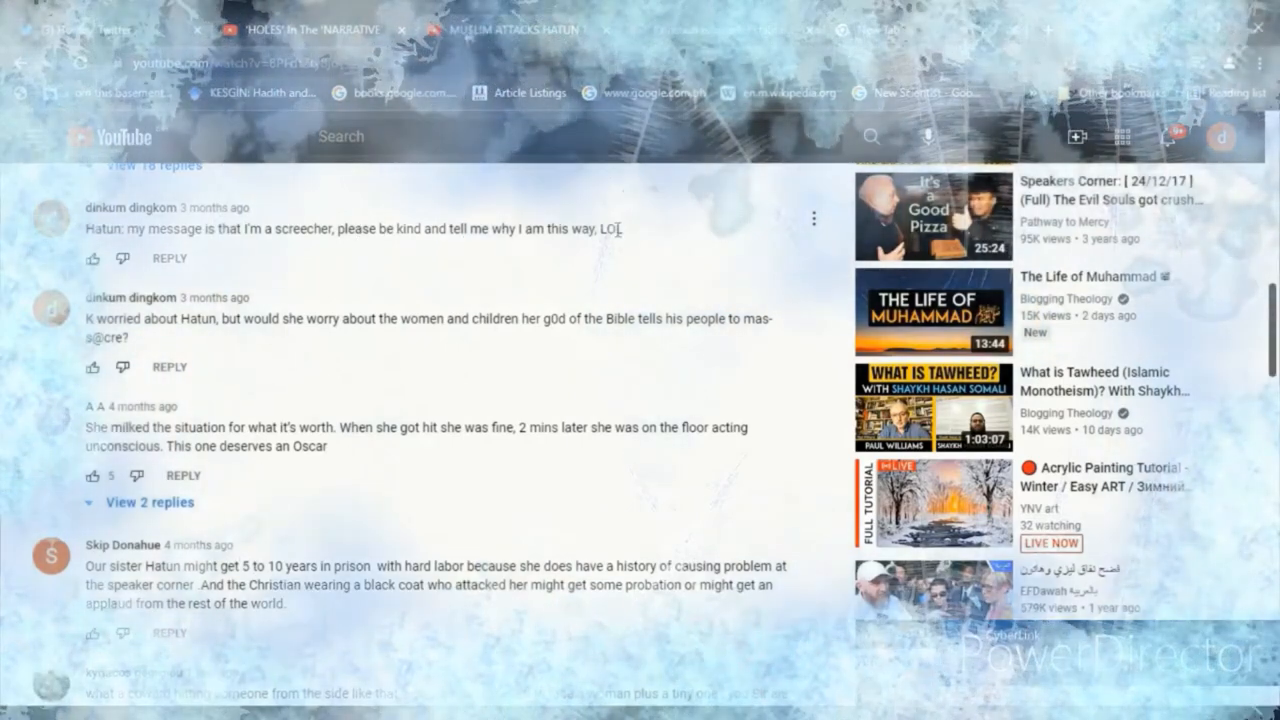
{"action": "scroll", "scroll_direction": "down", "scroll_amount": 3}
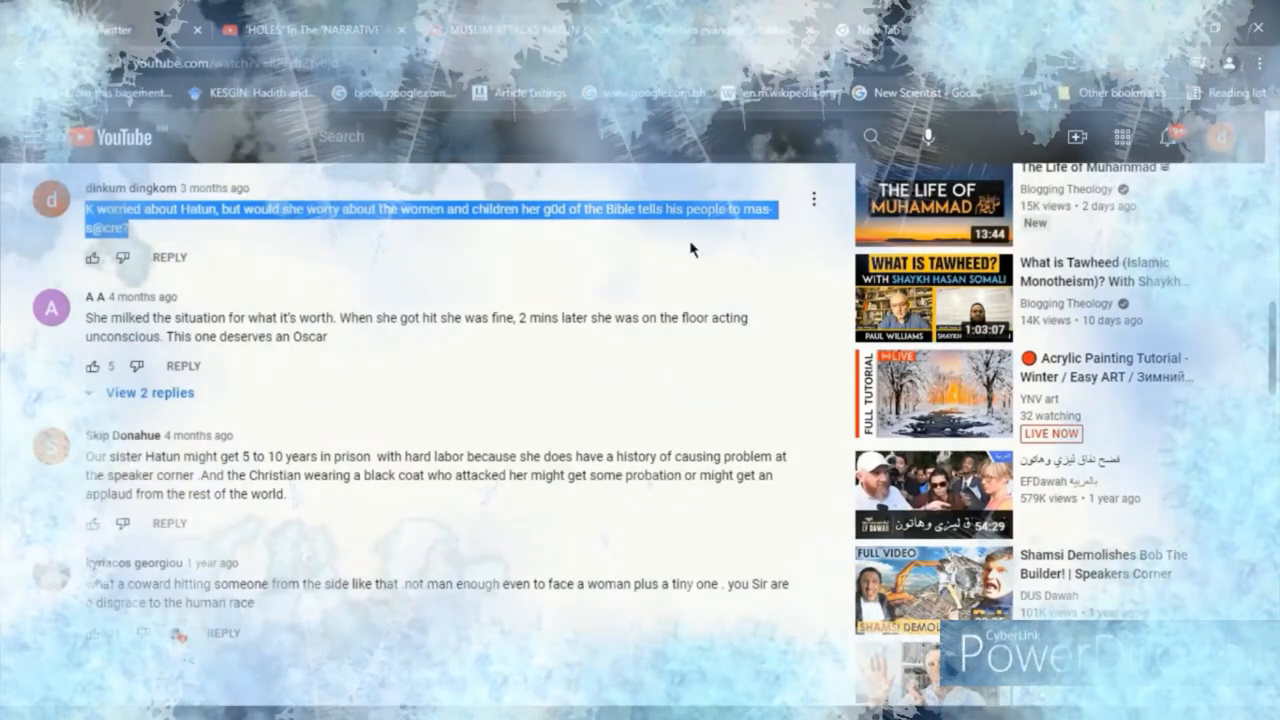
{"action": "scroll", "scroll_direction": "down", "scroll_amount": 3}
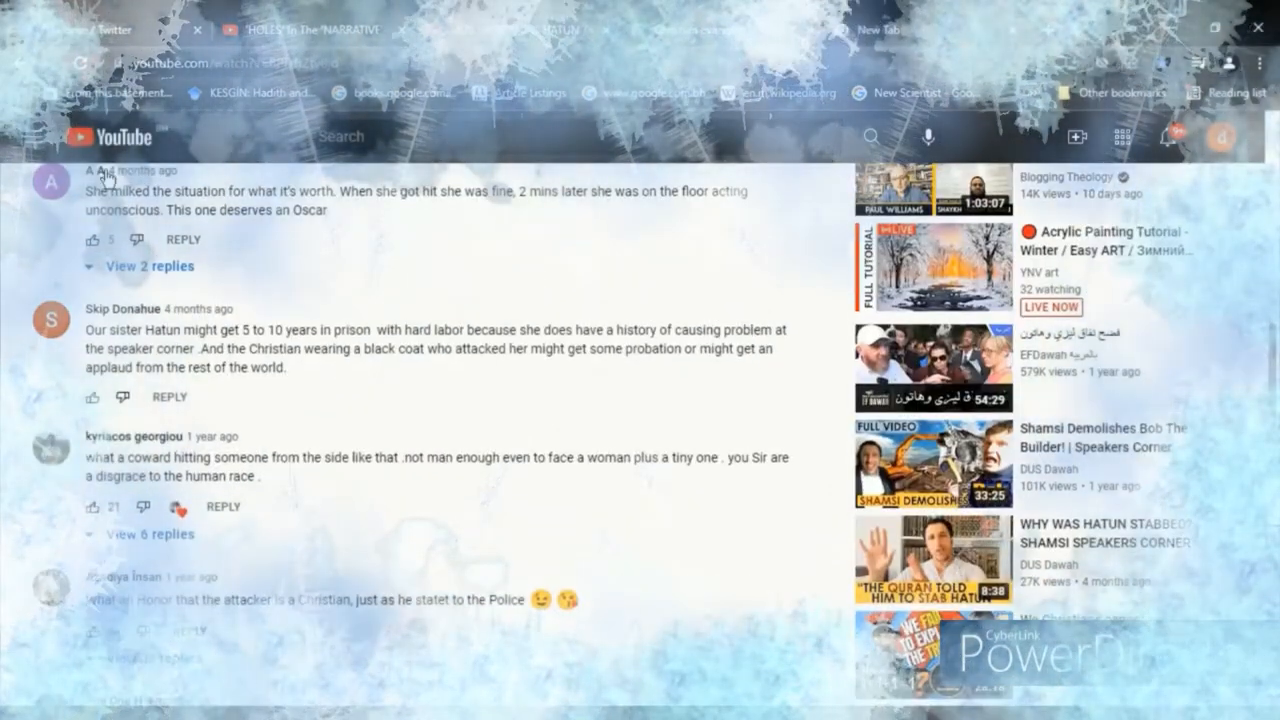
{"action": "left_click_drag", "start_coordinate": [90, 192], "coordinate": [324, 210]}
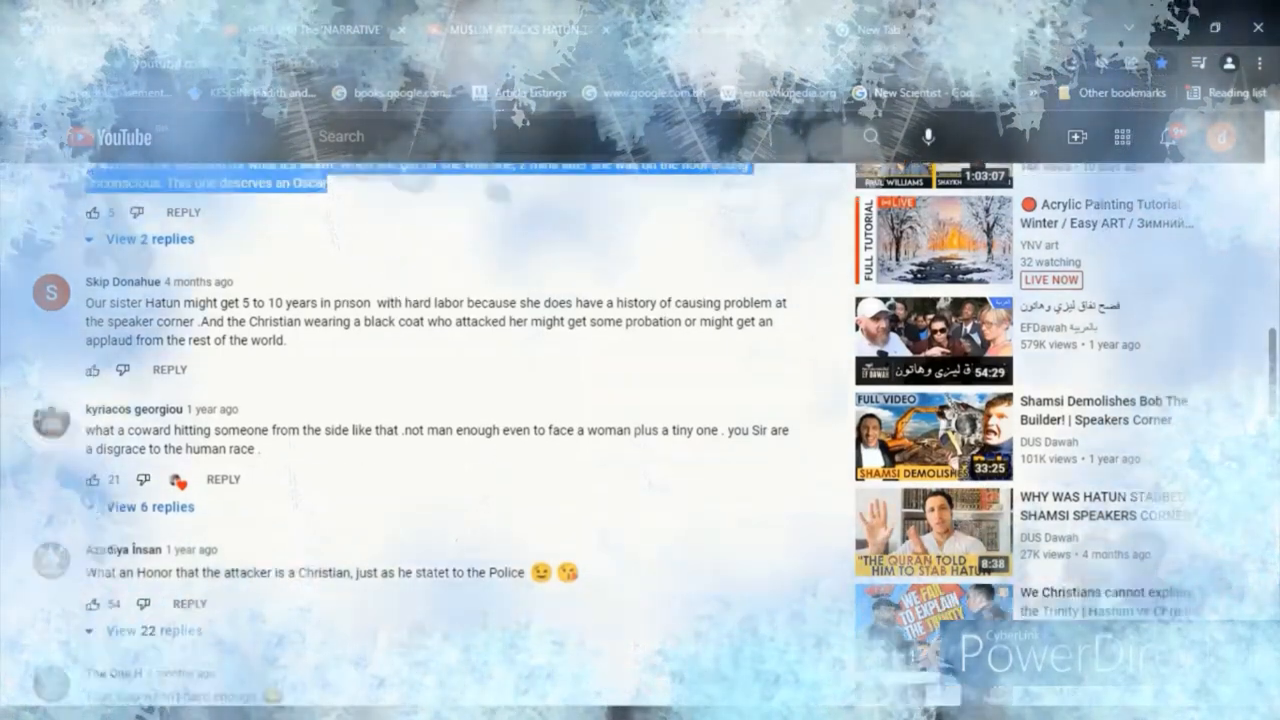
Highlight the comment about Hatun's possible prison sentence and continue down.
{"action": "scroll", "scroll_direction": "down", "scroll_amount": 3}
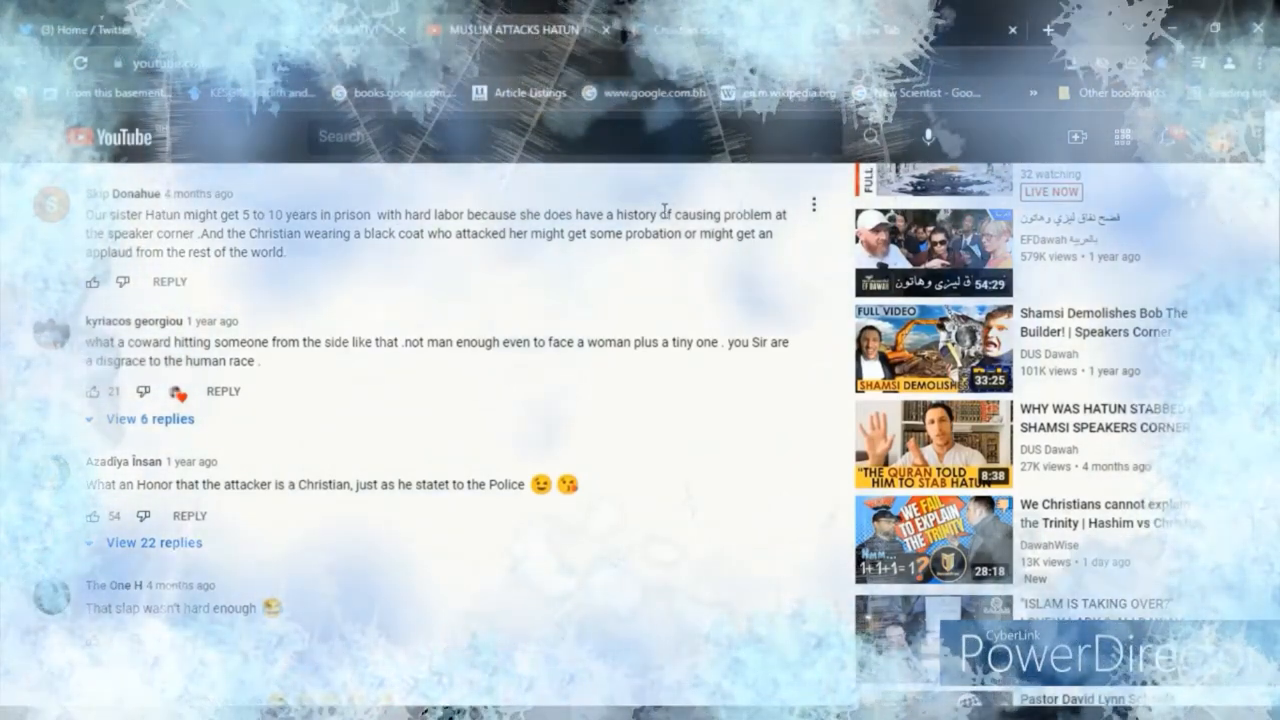
{"action": "left_click_drag", "start_coordinate": [476, 214], "coordinate": [776, 214]}
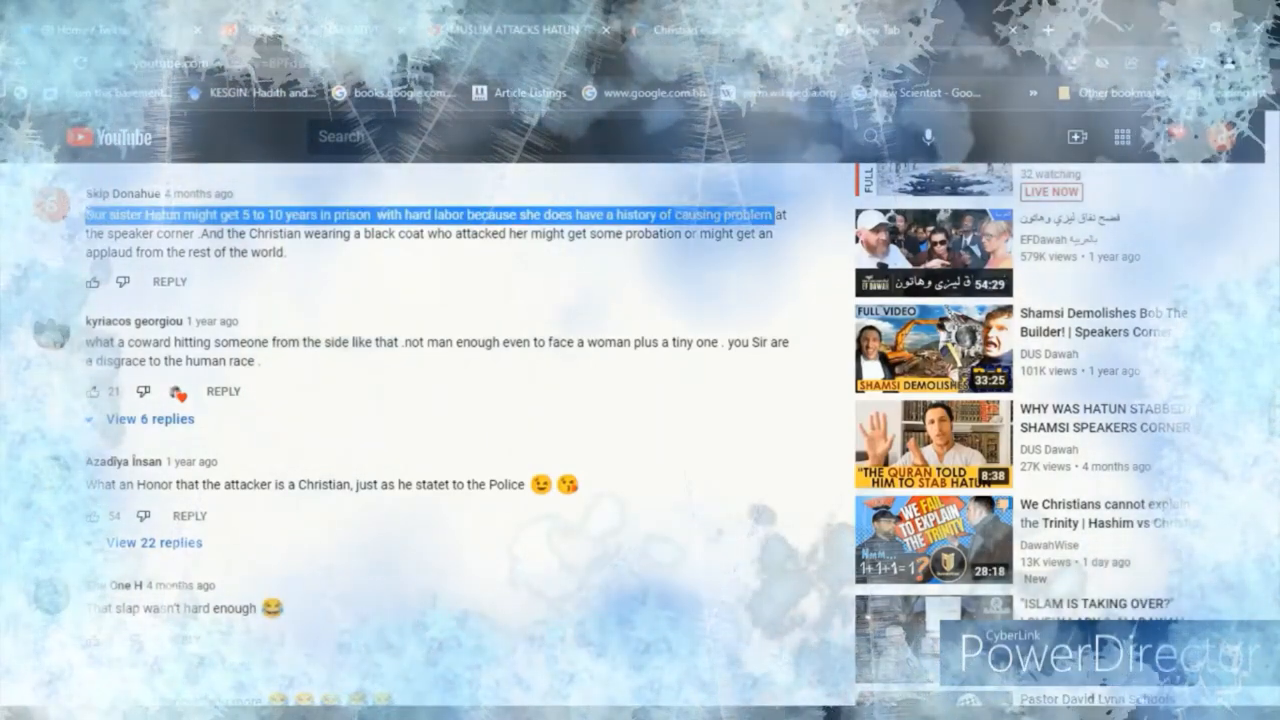
{"action": "scroll", "scroll_direction": "down", "scroll_amount": 3}
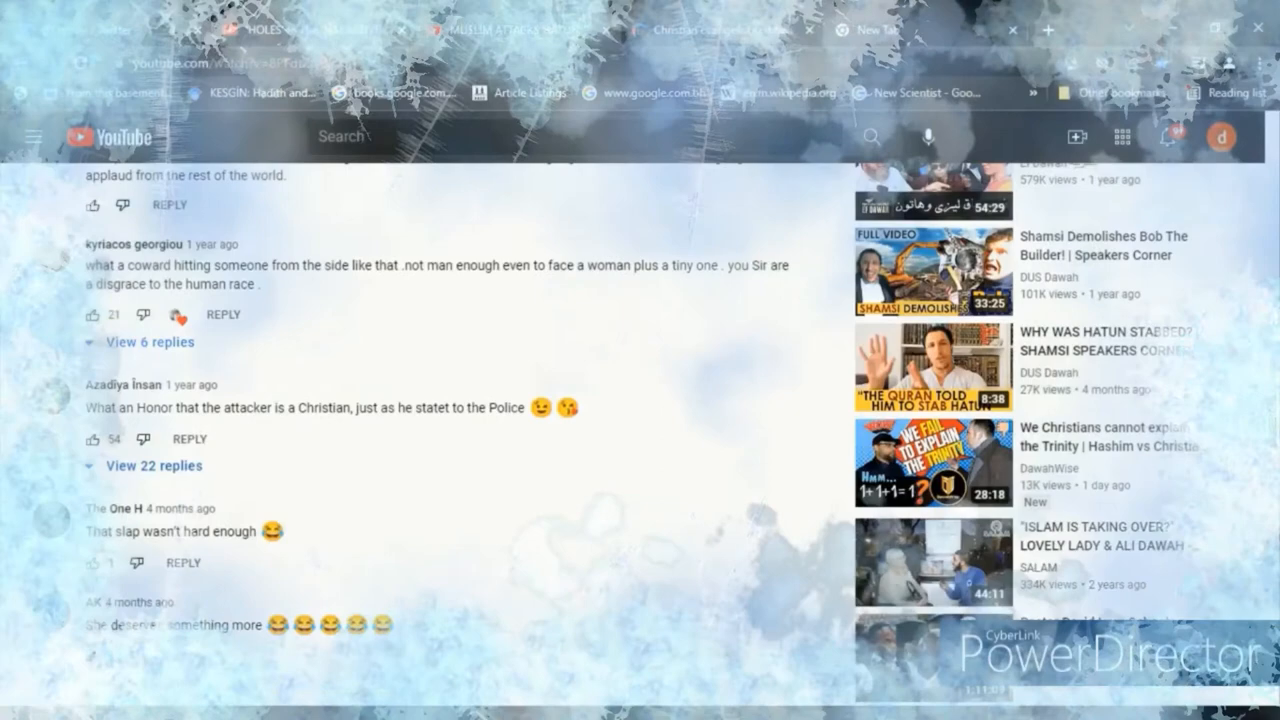
{"action": "scroll", "scroll_direction": "down", "scroll_amount": 3}
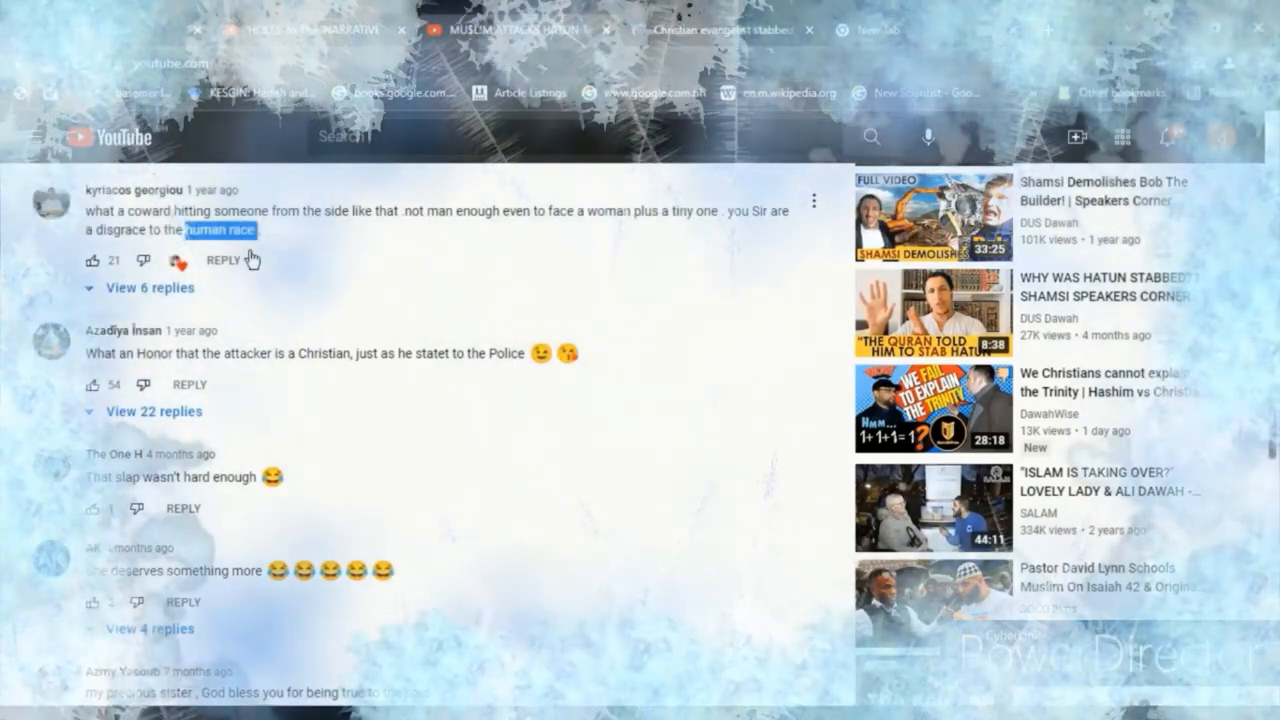
Highlight the comment saying men and women are equal further down the thread.
{"action": "scroll", "scroll_direction": "down", "scroll_amount": 3}
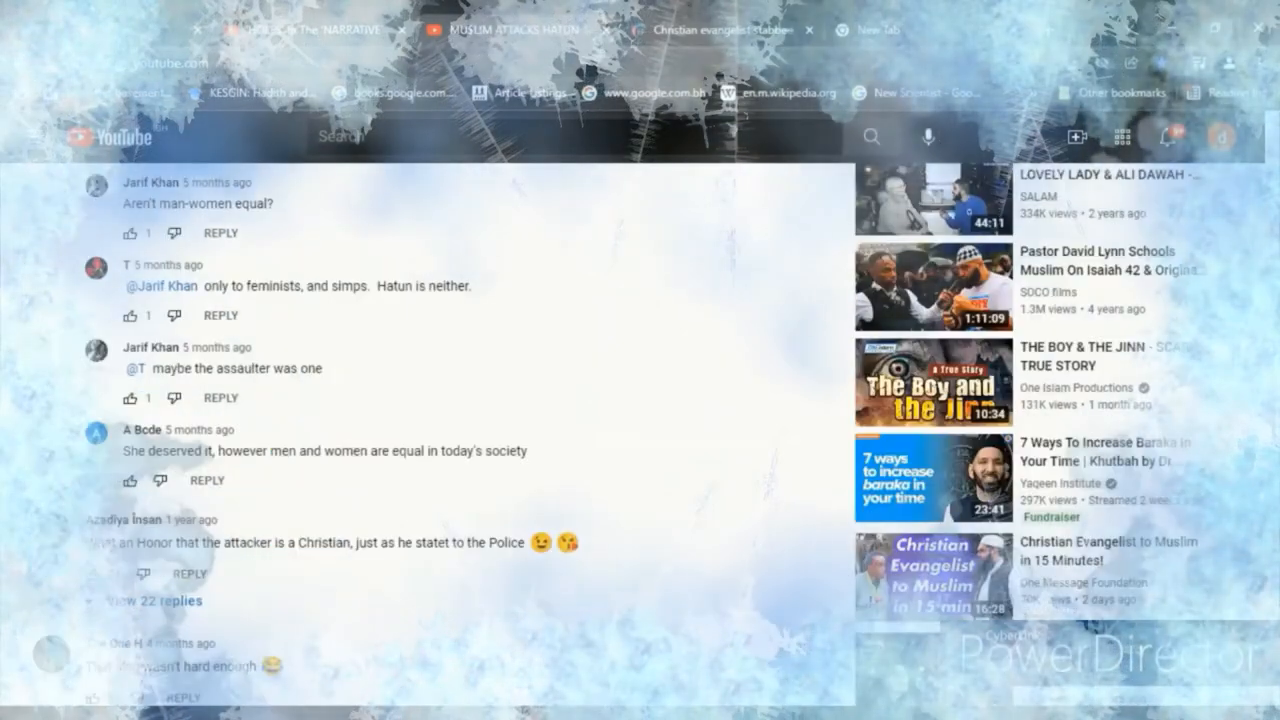
{"action": "scroll", "scroll_direction": "down", "scroll_amount": 3}
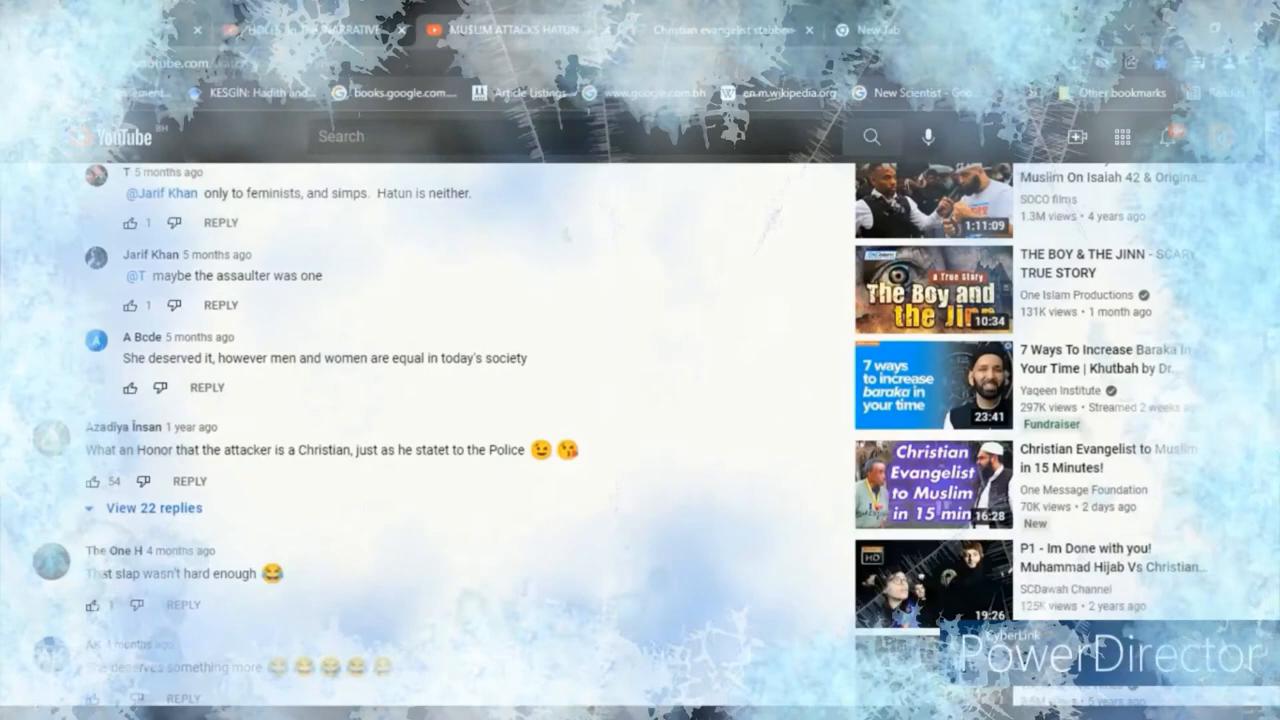
{"action": "scroll", "scroll_direction": "down", "scroll_amount": 3}
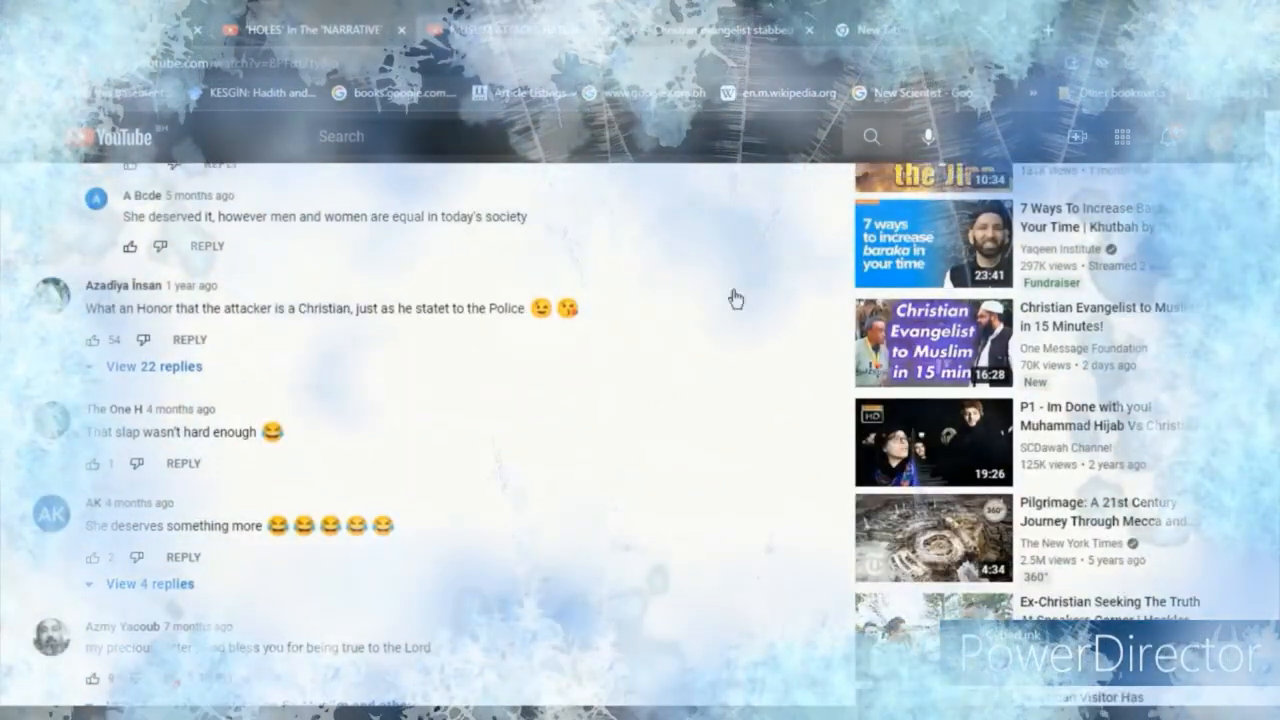
{"action": "left_click_drag", "start_coordinate": [356, 216], "coordinate": [524, 216]}
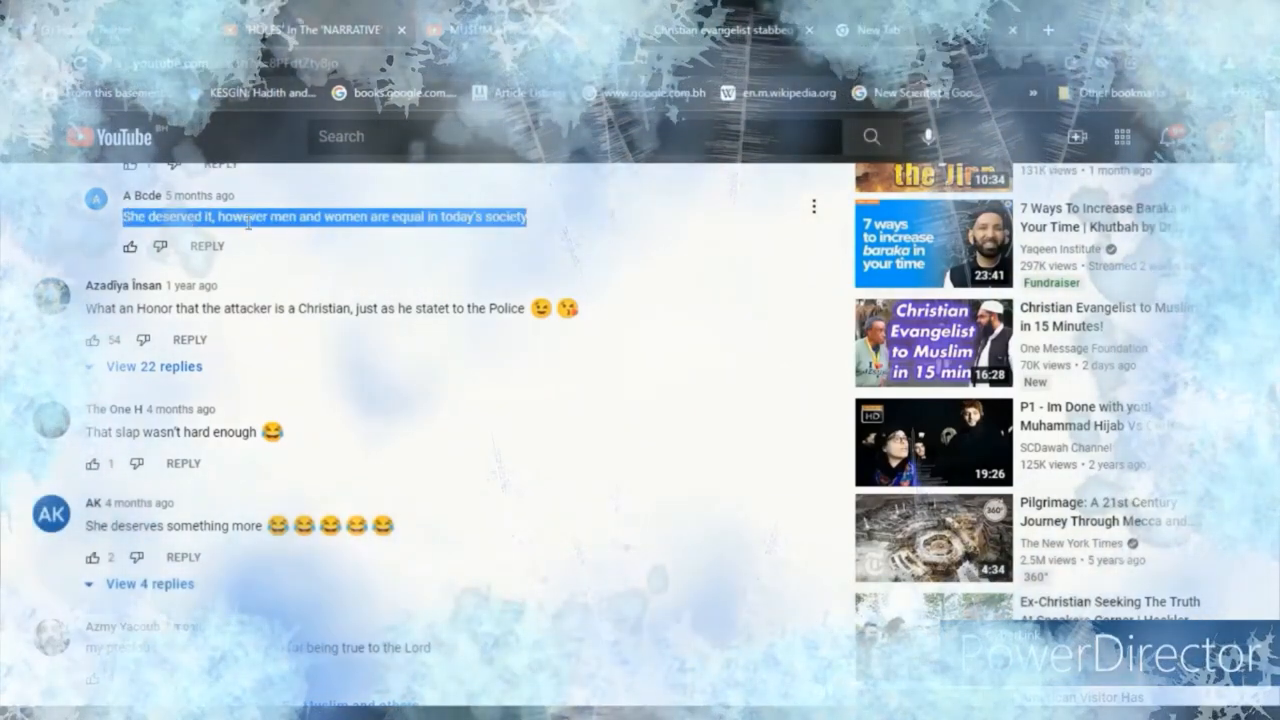
{"action": "scroll", "scroll_direction": "down", "scroll_amount": 3}
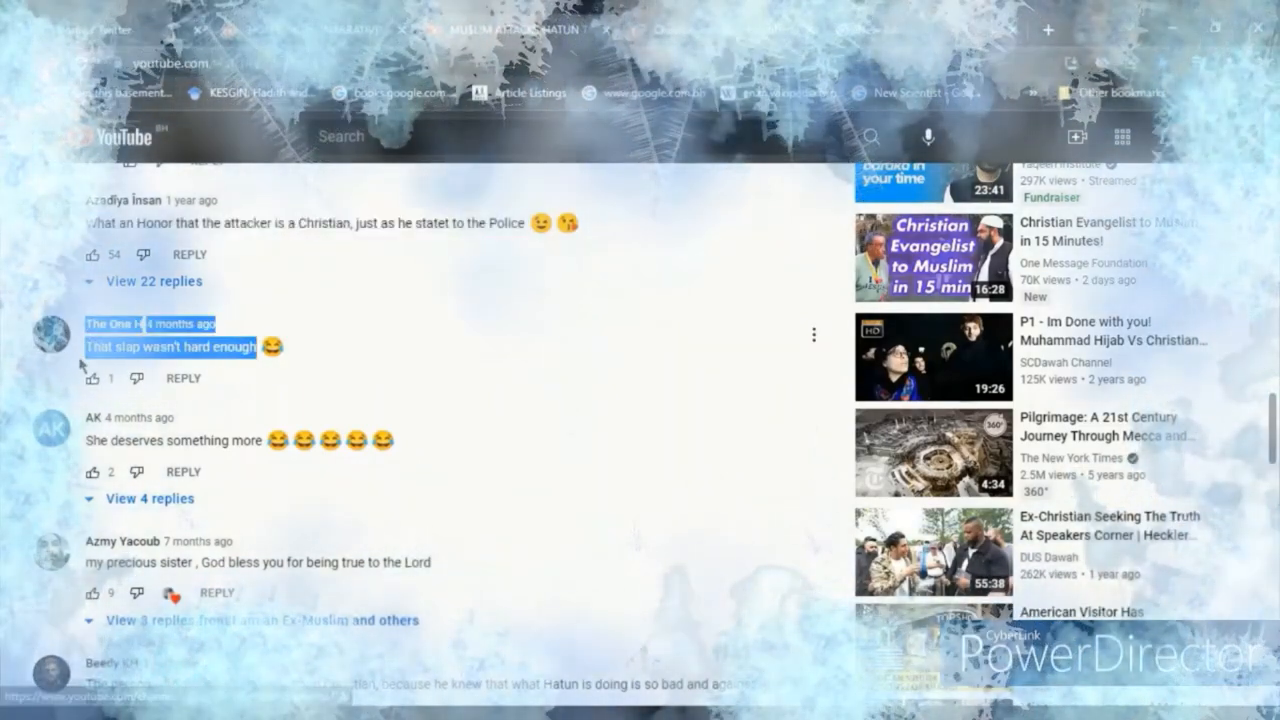
{"action": "left_click", "coordinate": [184, 378]}
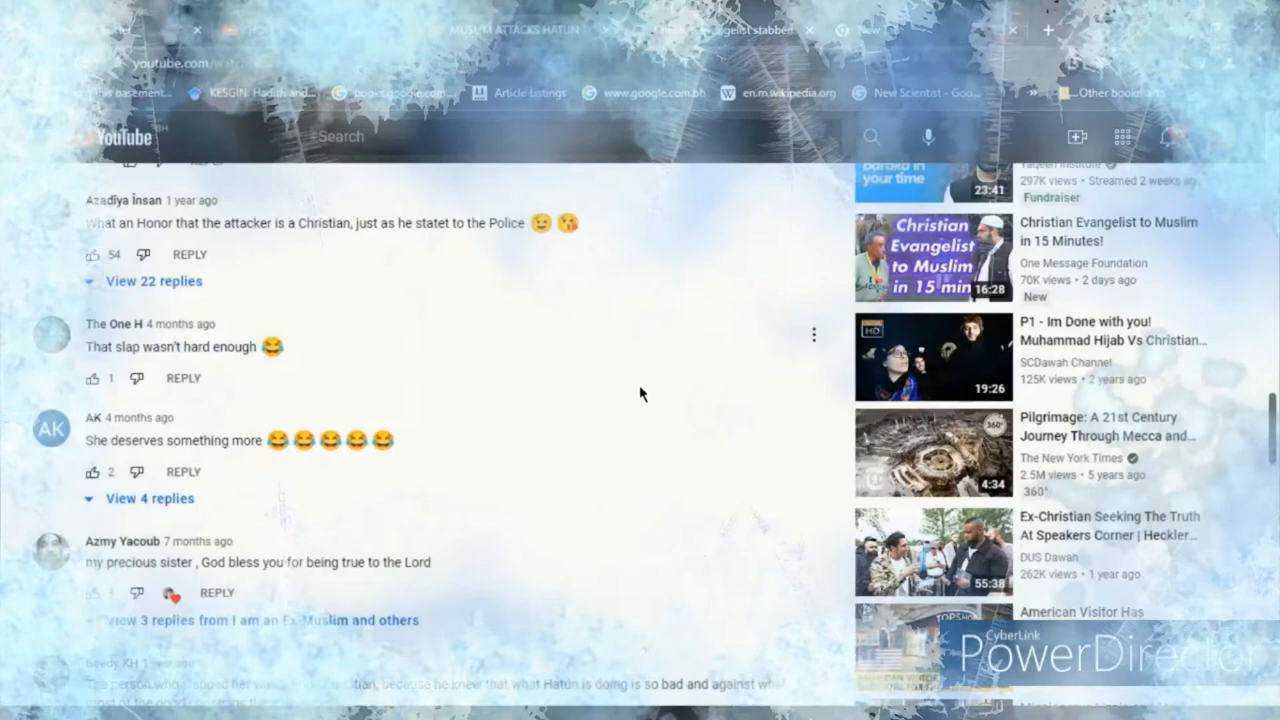
{"action": "scroll", "scroll_direction": "down", "scroll_amount": 3}
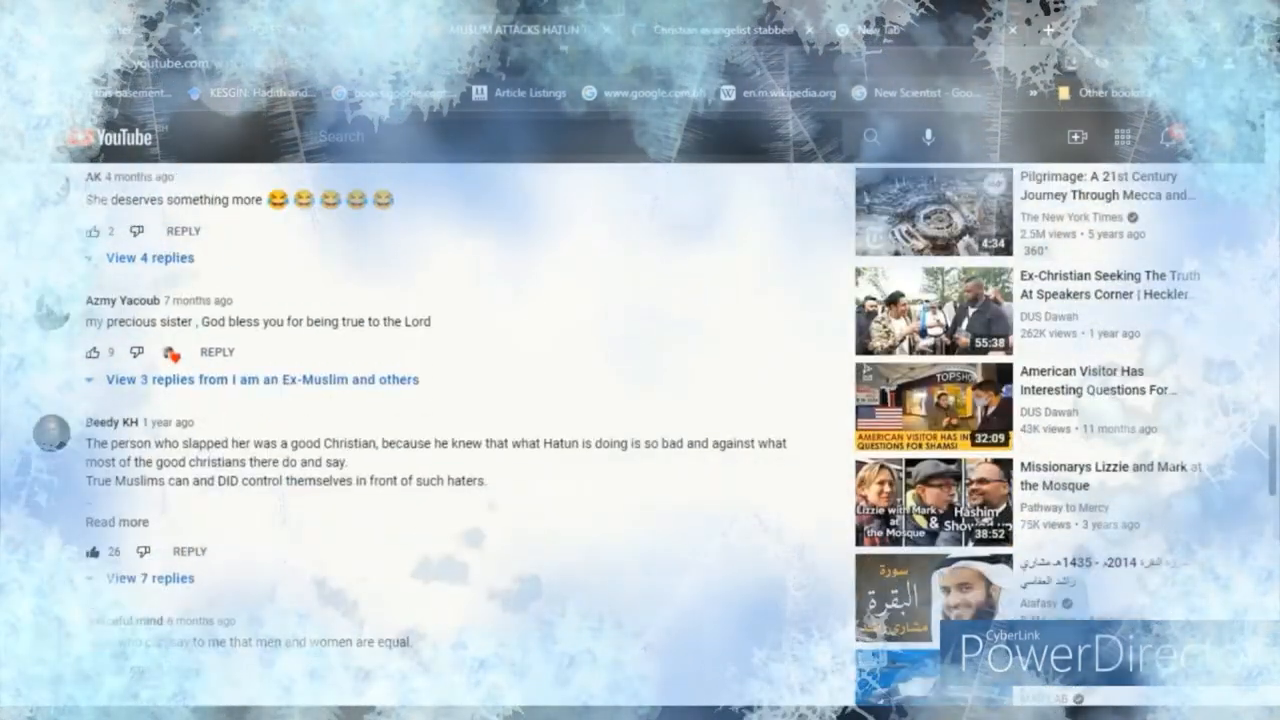
{"action": "scroll", "scroll_direction": "down", "scroll_amount": 3}
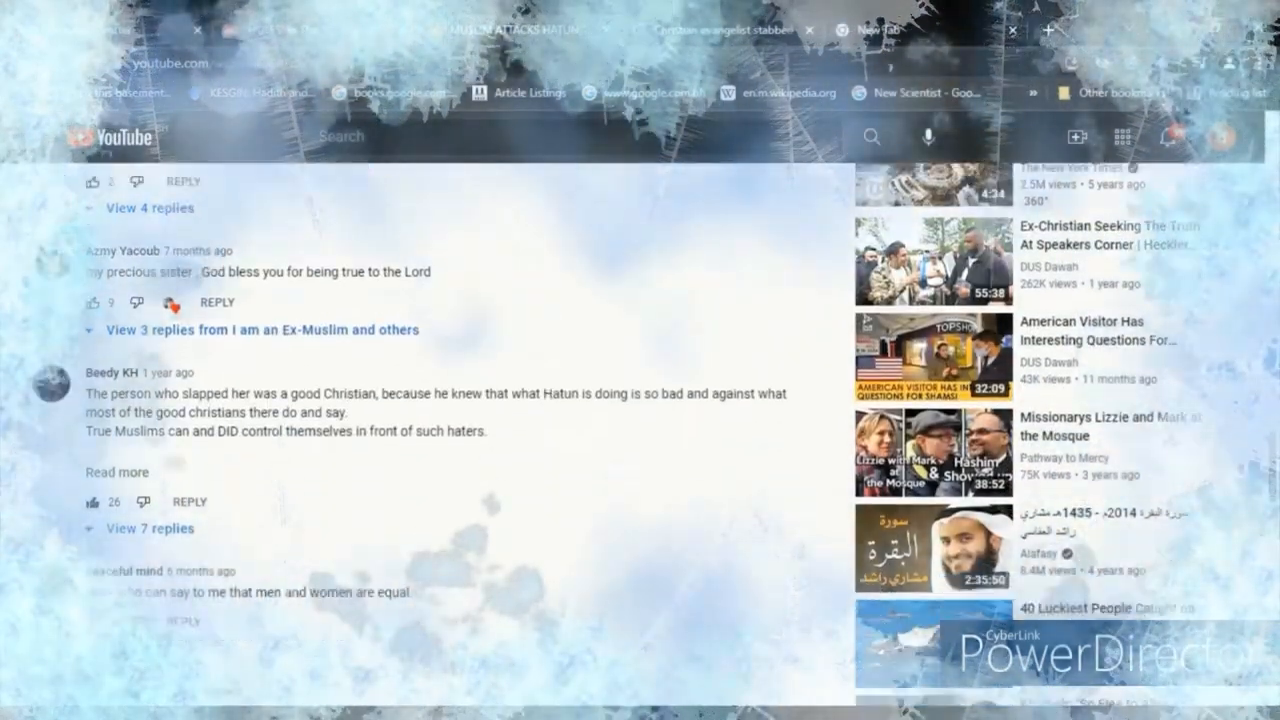
{"action": "scroll", "scroll_direction": "down", "scroll_amount": 3}
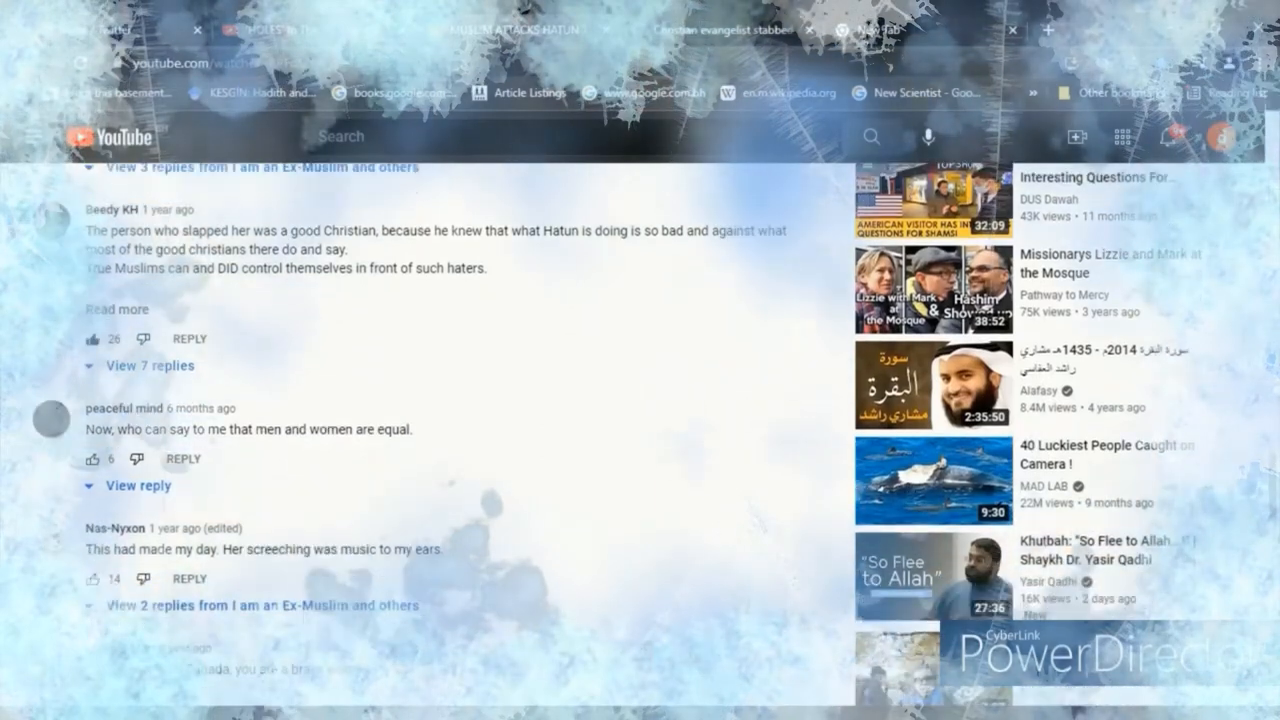
{"action": "scroll", "scroll_direction": "down", "scroll_amount": 3}
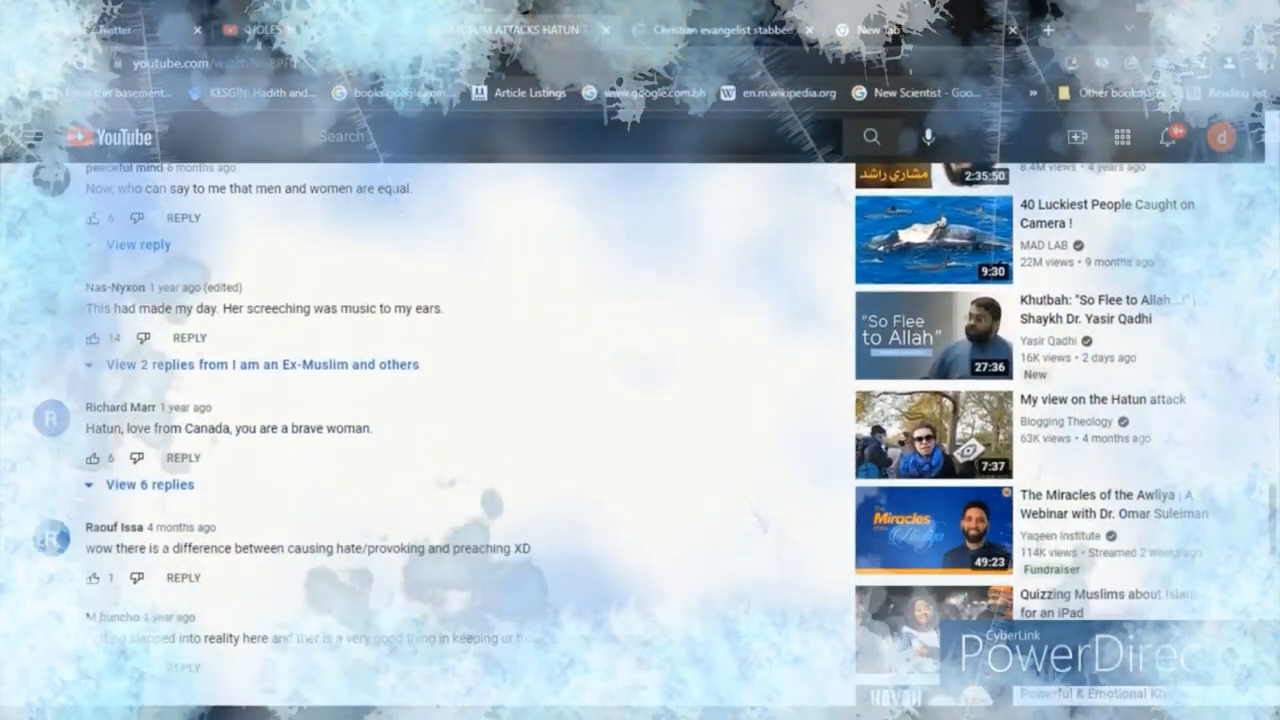
{"action": "scroll", "scroll_direction": "down", "scroll_amount": 3}
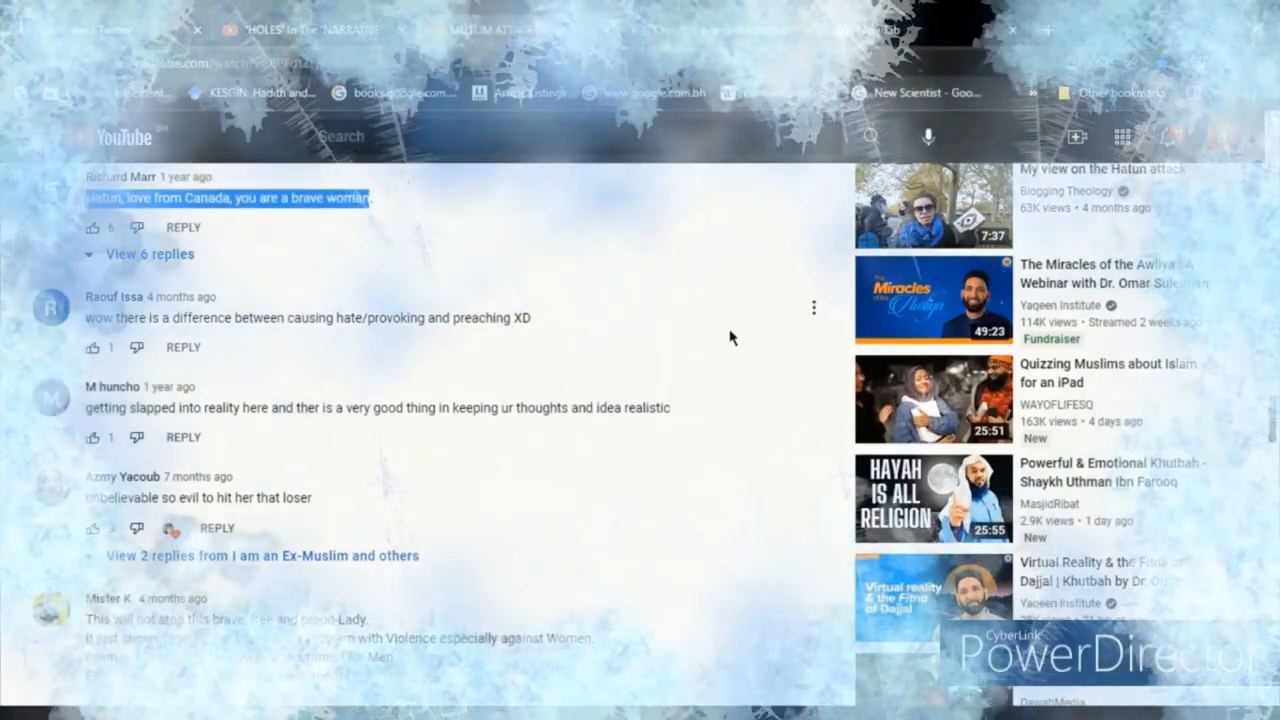
{"action": "scroll", "scroll_direction": "down", "scroll_amount": 3}
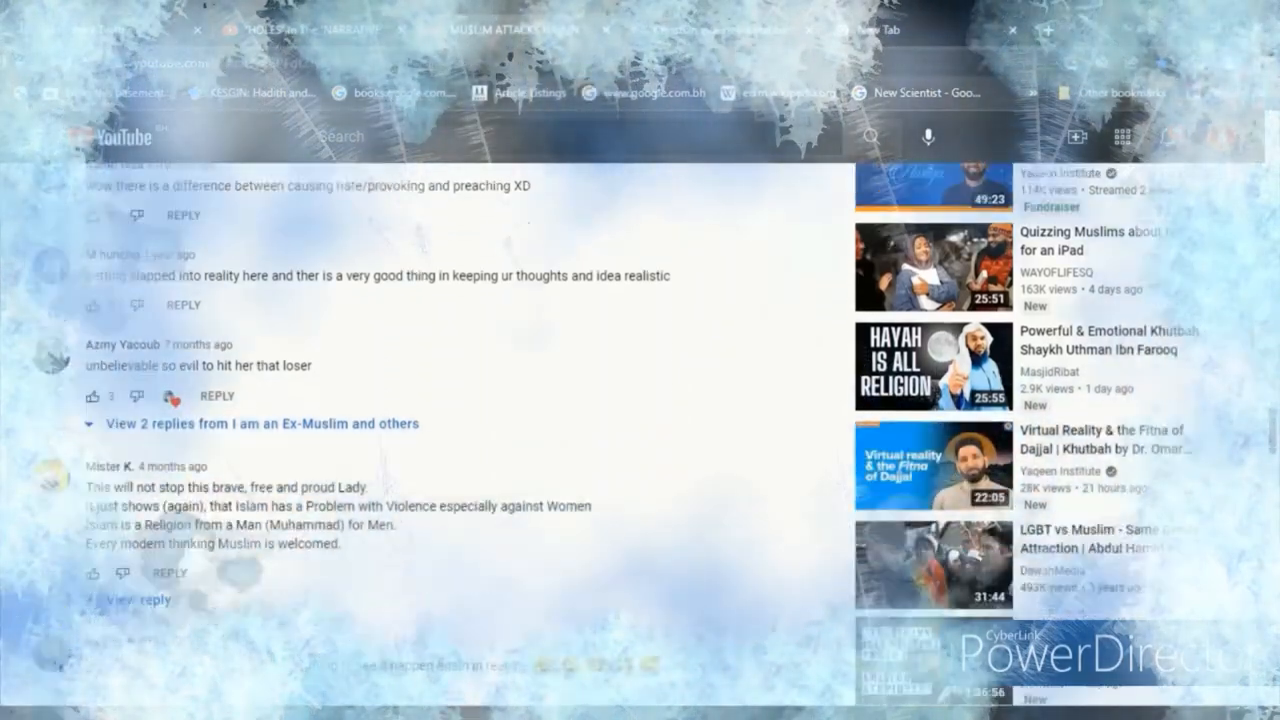
{"action": "scroll", "scroll_direction": "down", "scroll_amount": 3}
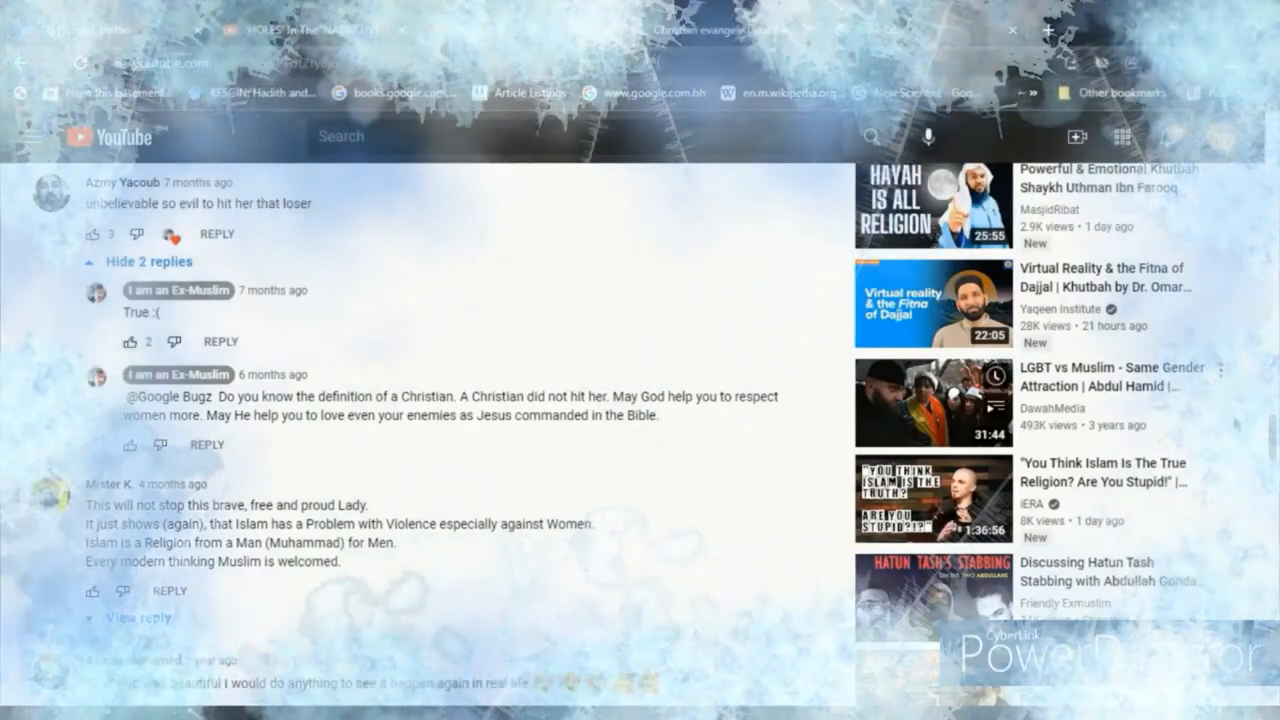
{"action": "scroll", "scroll_direction": "down", "scroll_amount": 3}
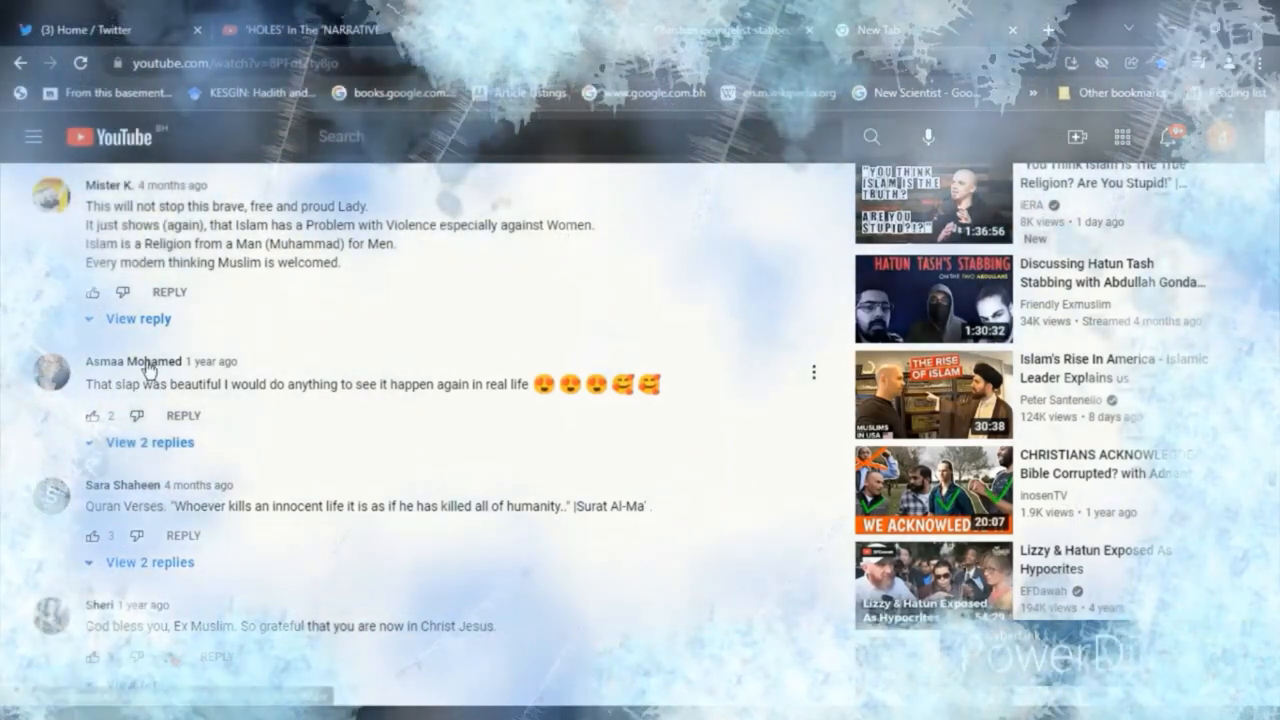
{"action": "mouse_move", "coordinate": [420, 410]}
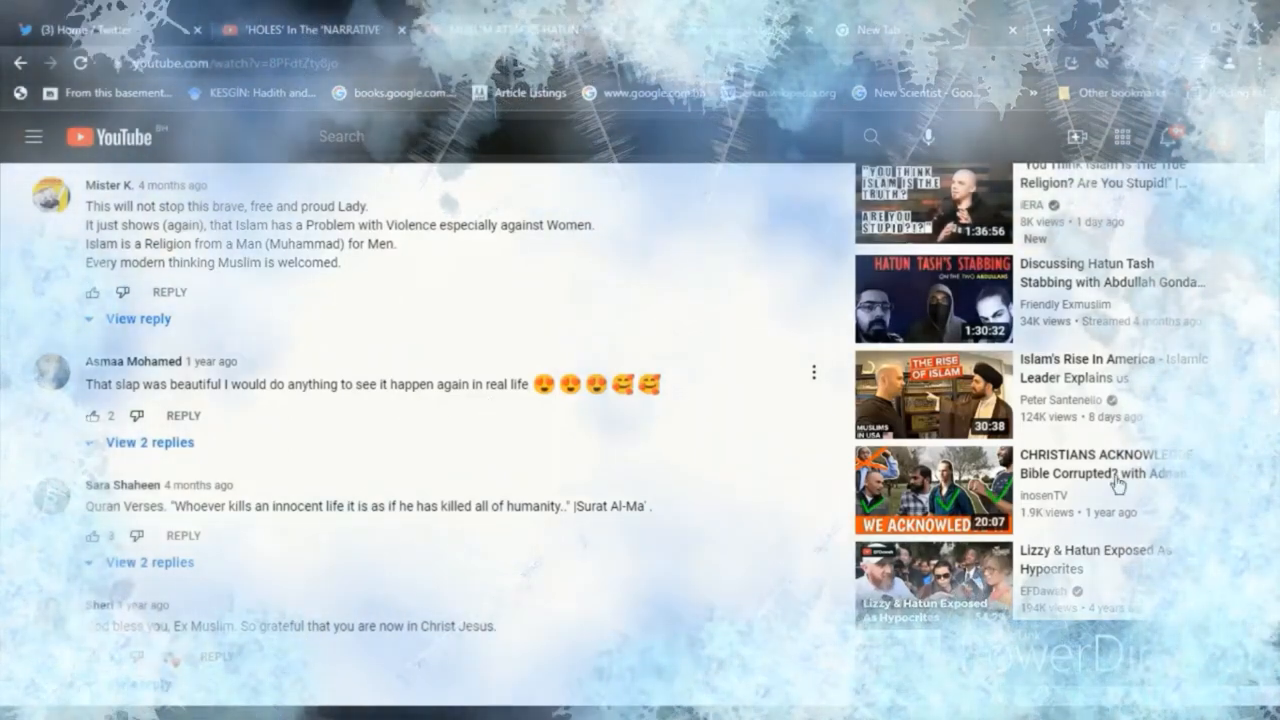
{"action": "scroll", "scroll_direction": "down", "scroll_amount": 3}
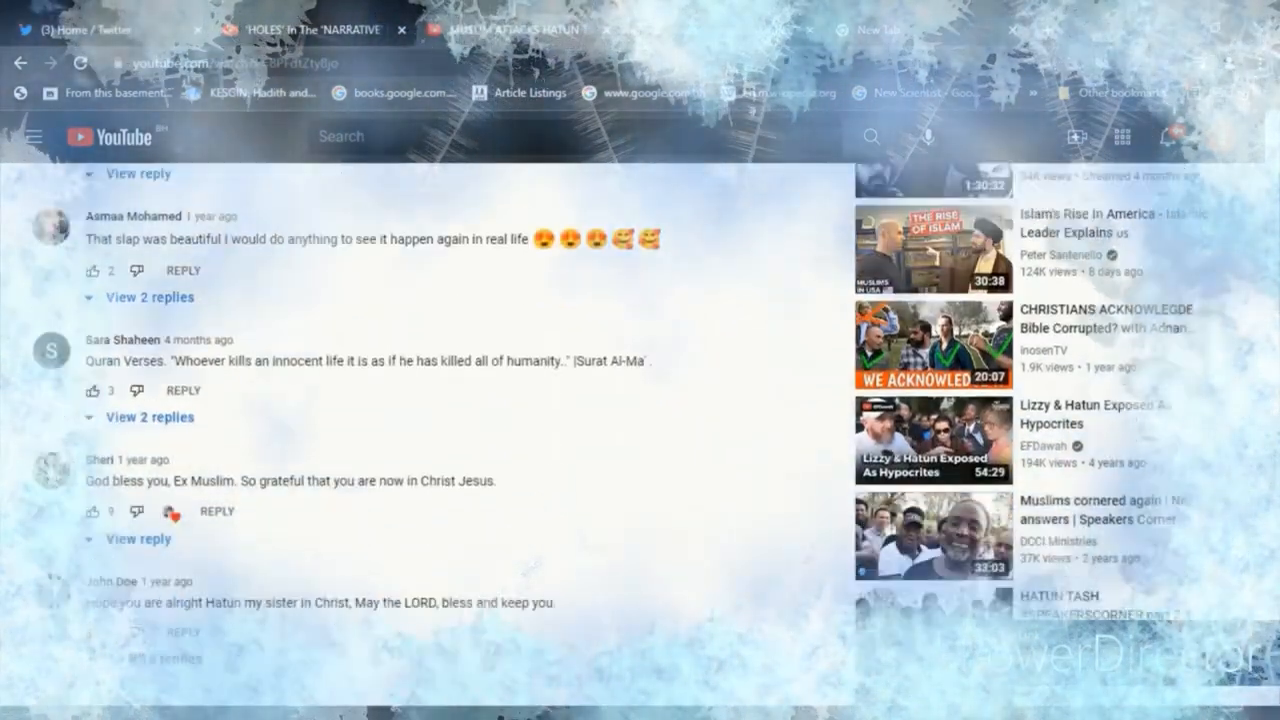
{"action": "scroll", "scroll_direction": "down", "scroll_amount": 3}
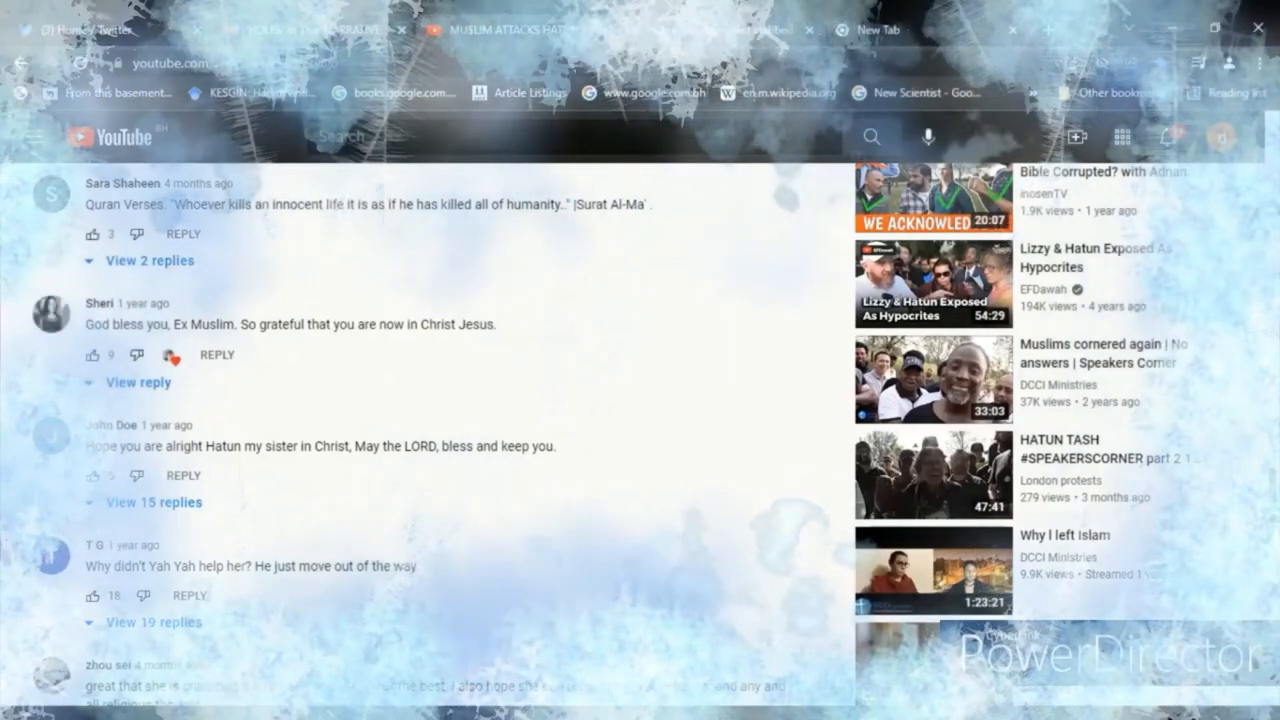
{"action": "scroll", "scroll_direction": "down", "scroll_amount": 3}
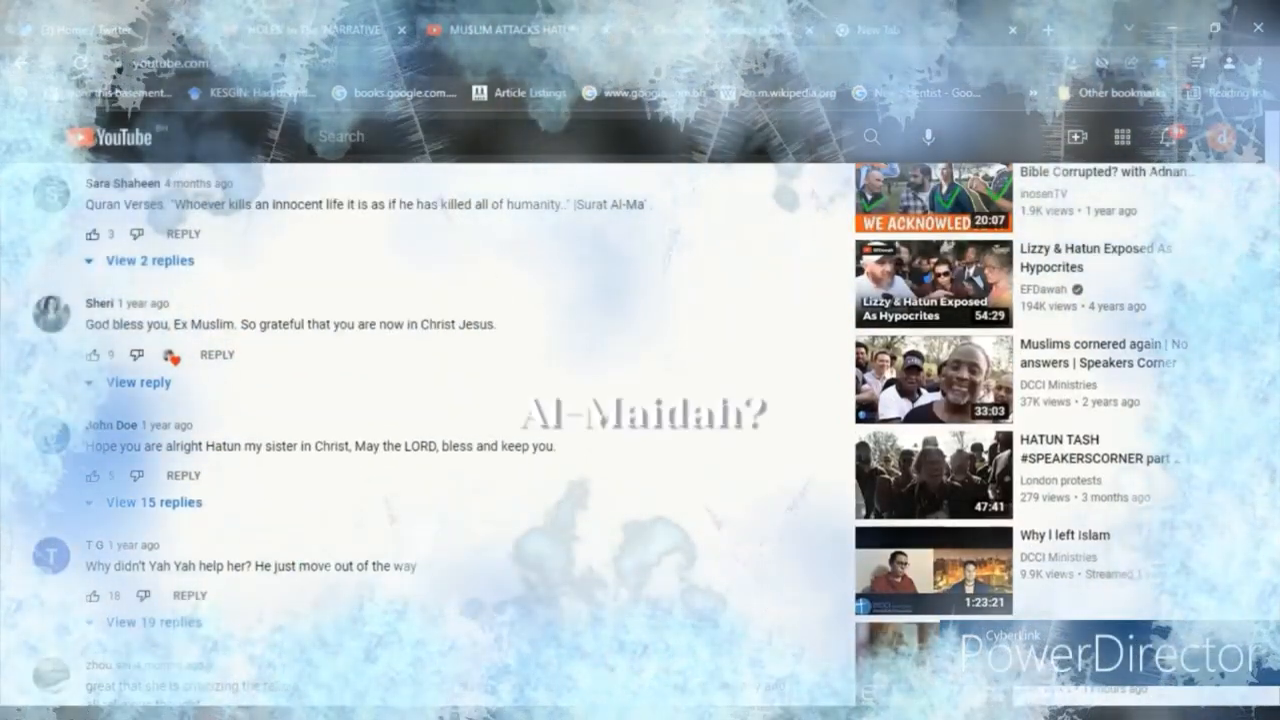
Highlight T G's comment asking why Yah Yah didn't help her.
{"action": "scroll", "scroll_direction": "down", "scroll_amount": 3}
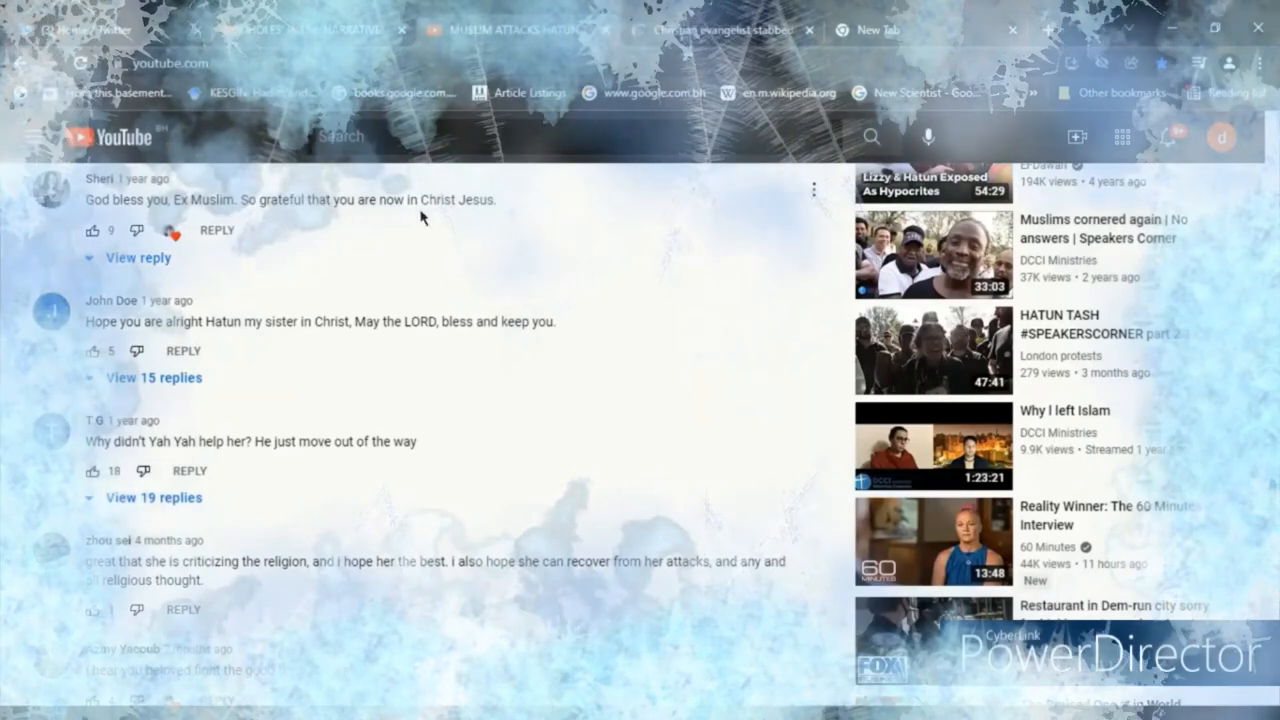
{"action": "scroll", "scroll_direction": "down", "scroll_amount": 3}
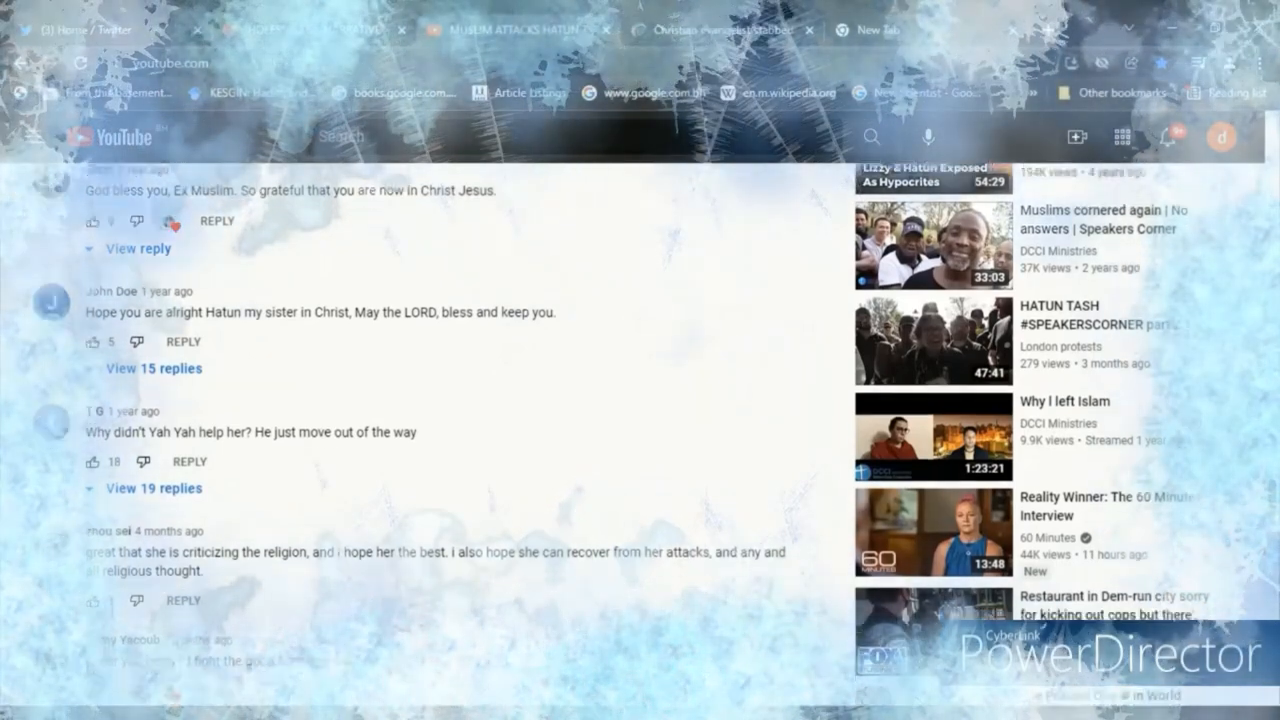
{"action": "scroll", "scroll_direction": "down", "scroll_amount": 3}
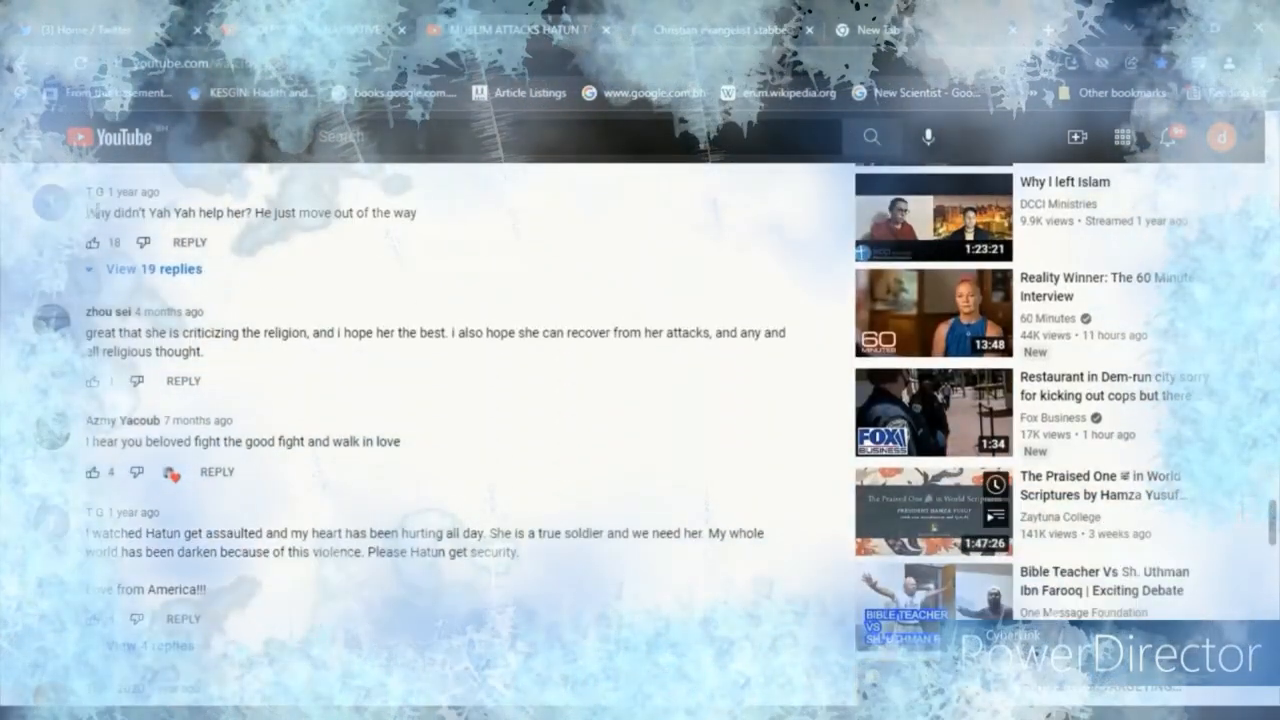
{"action": "triple_click", "coordinate": [250, 212]}
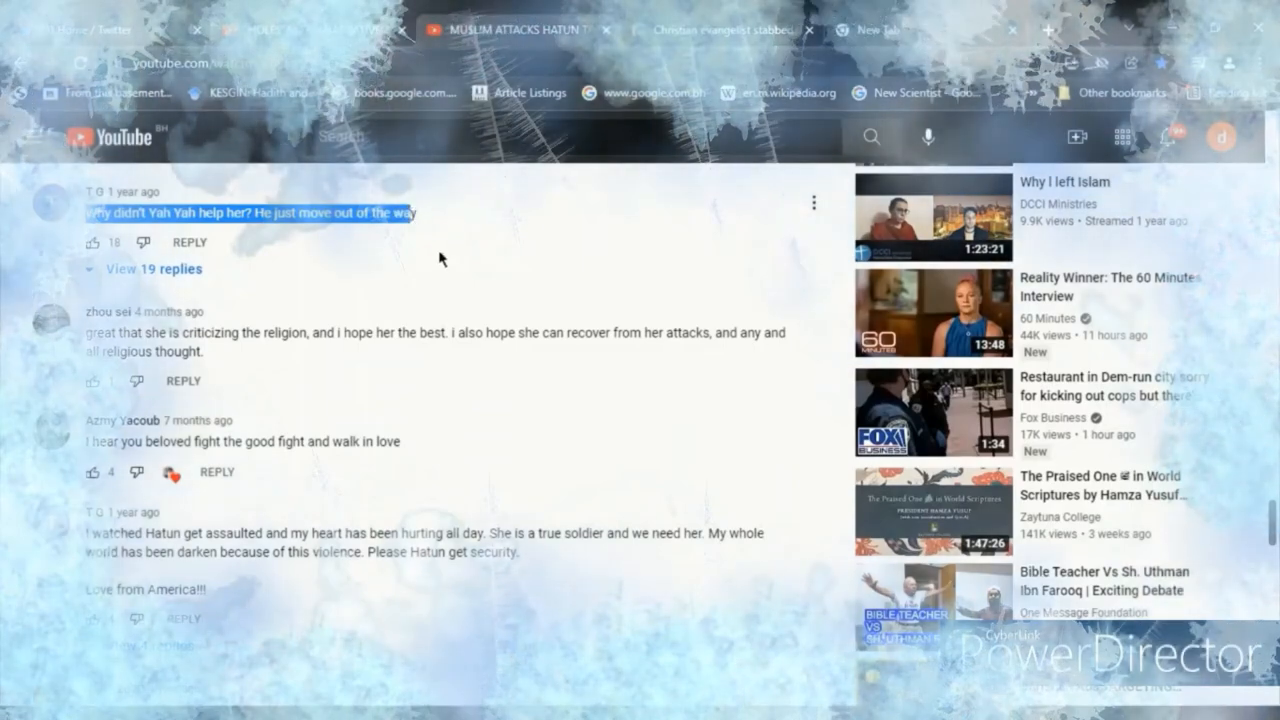
Expand its 19 replies and highlight Alibaba00's first reply about the attacker.
{"action": "left_click", "coordinate": [144, 268]}
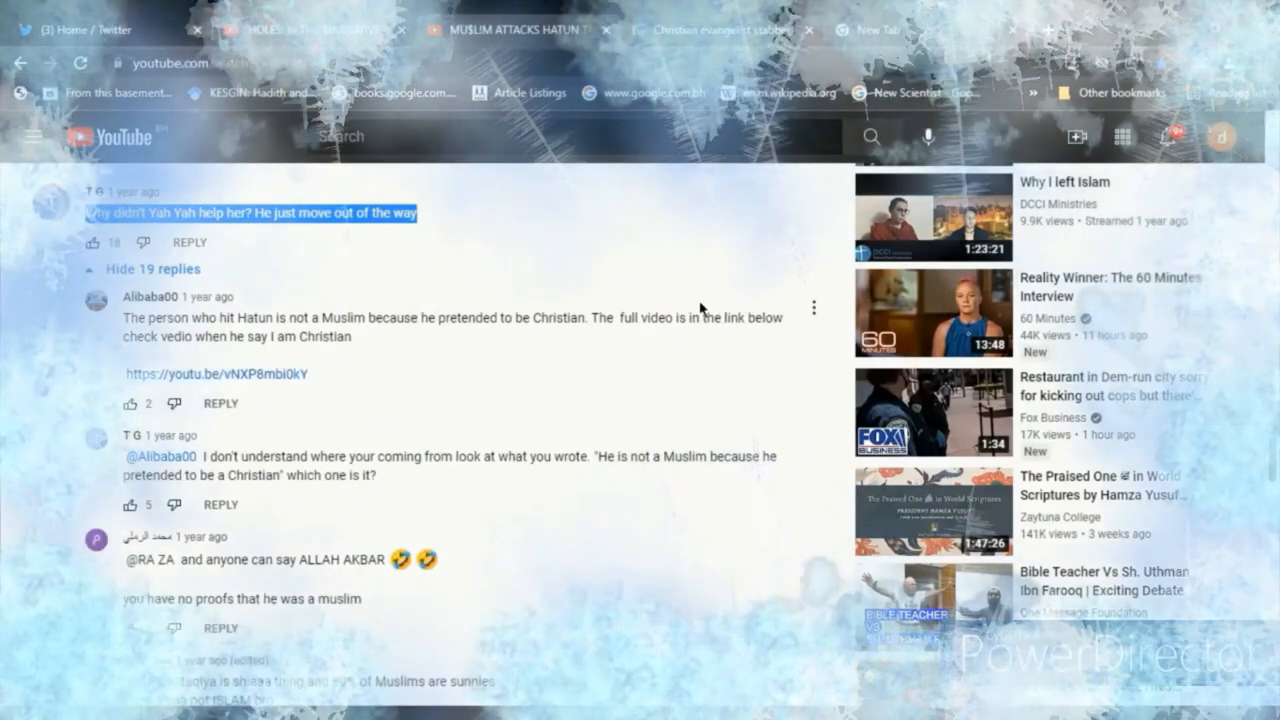
{"action": "mouse_move", "coordinate": [648, 388]}
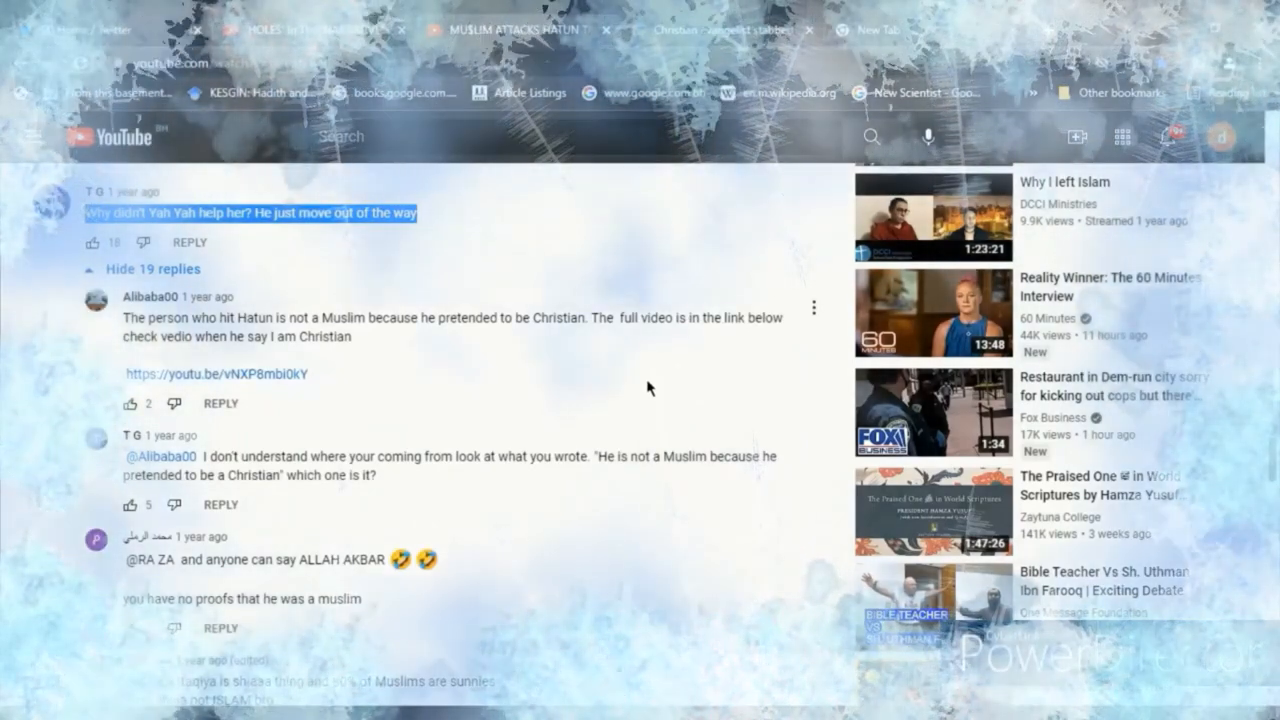
{"action": "left_click_drag", "start_coordinate": [124, 318], "coordinate": [350, 336]}
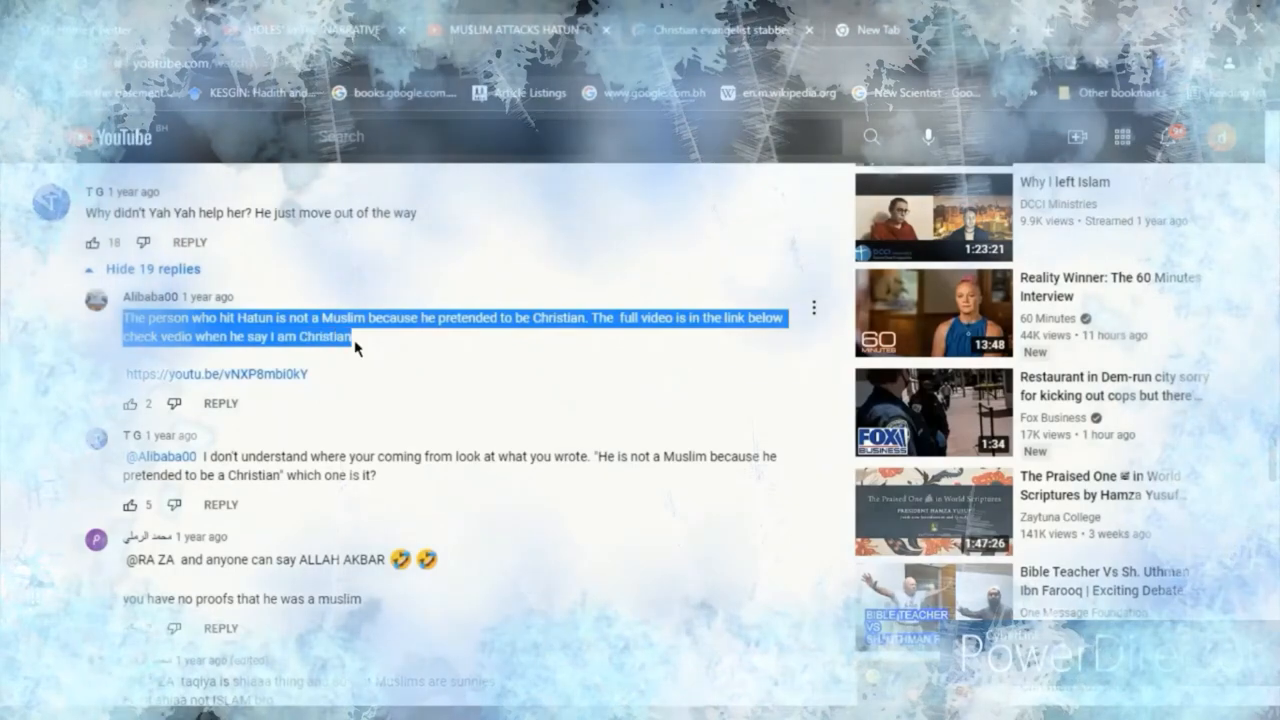